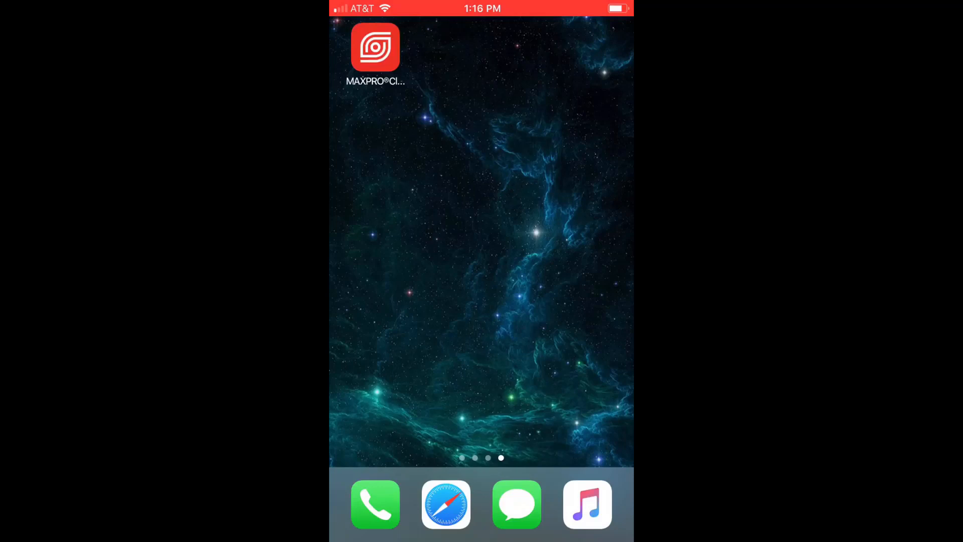
Launch MAXPRO Cloud and navigate to the My Sites list via the menu.
{"action": "left_click", "coordinate": [375, 48]}
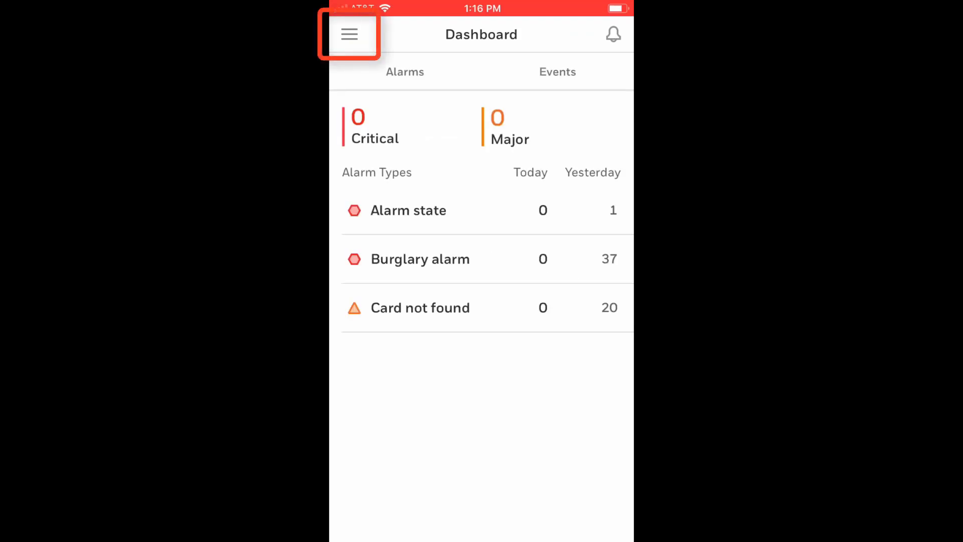
{"action": "left_click", "coordinate": [349, 34]}
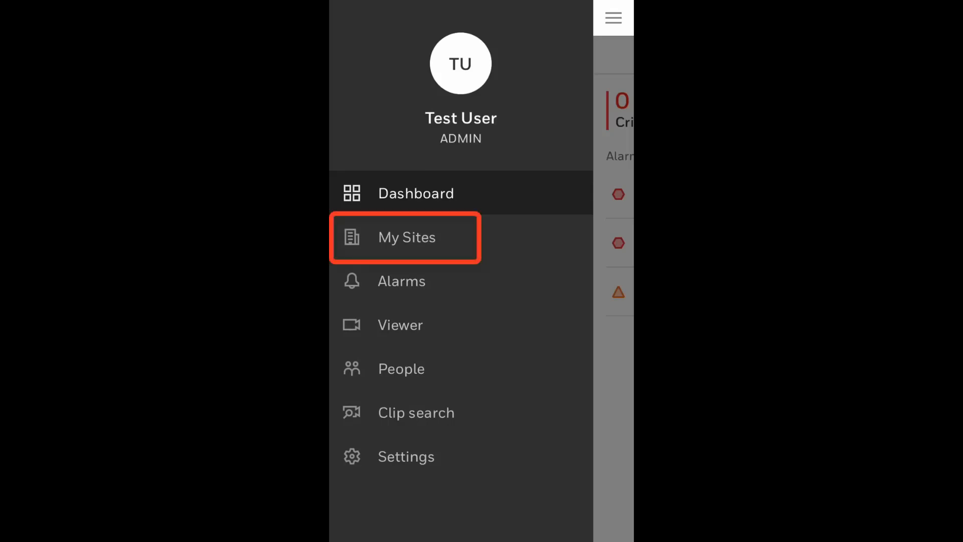
{"action": "left_click", "coordinate": [405, 237]}
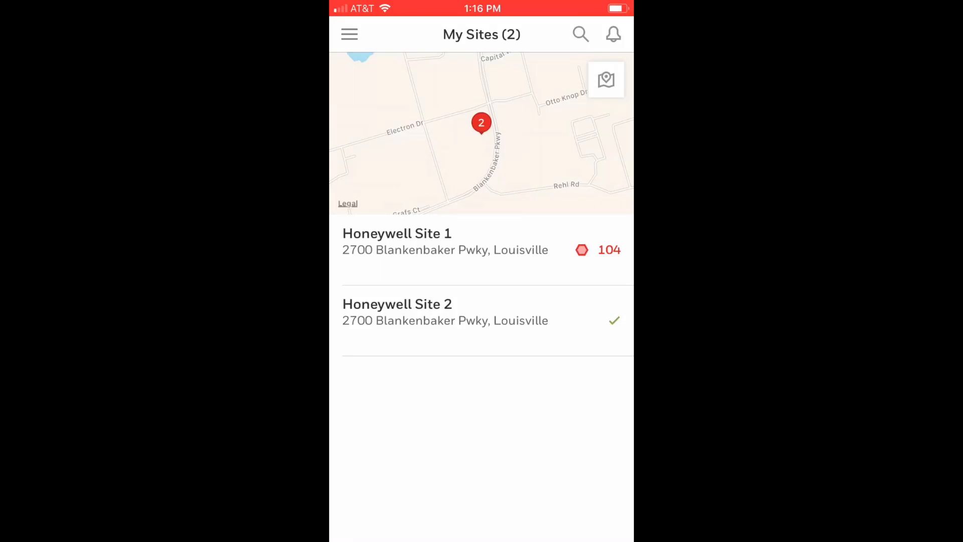
Enter Honeywell Site 1, disarm all its areas, and go to its cameras for Camera 1.
{"action": "left_click", "coordinate": [396, 242]}
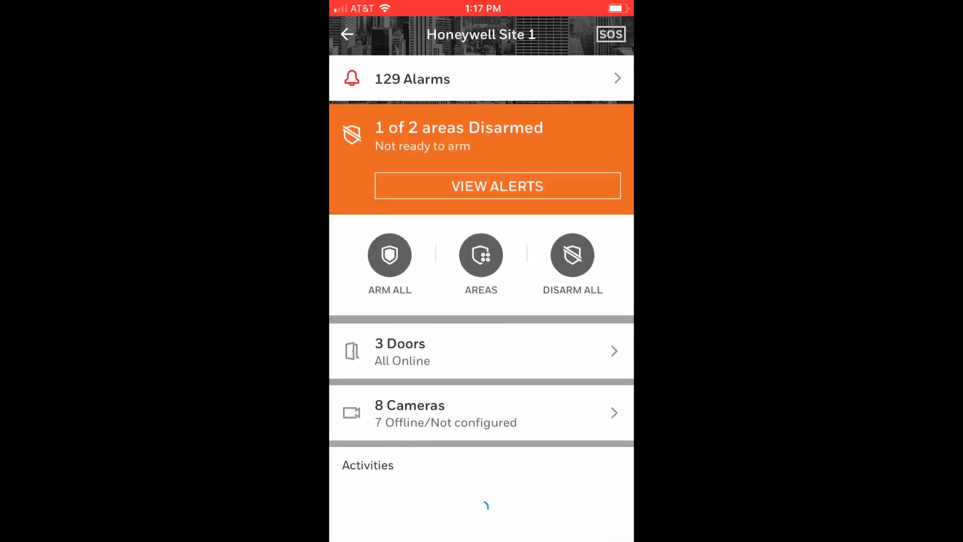
{"action": "left_click", "coordinate": [572, 254]}
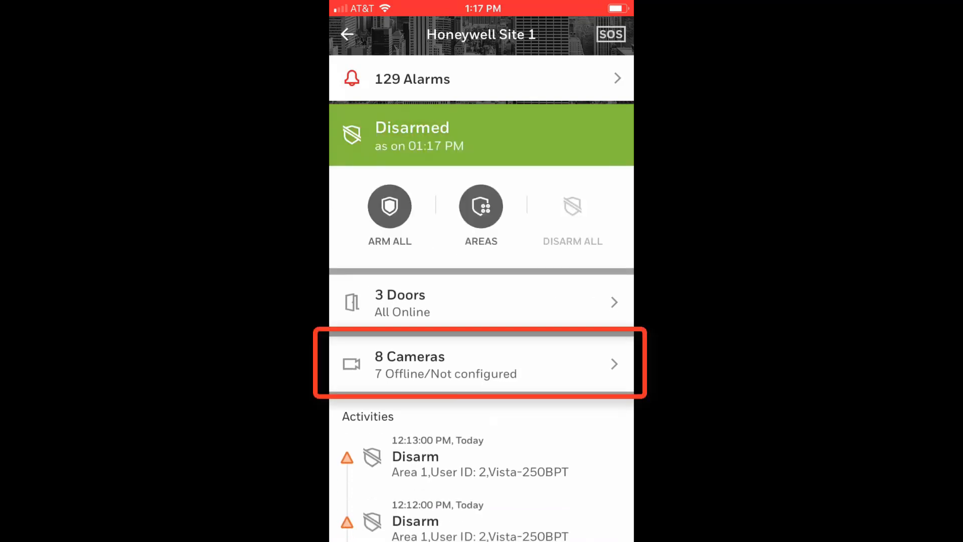
{"action": "left_click", "coordinate": [480, 363]}
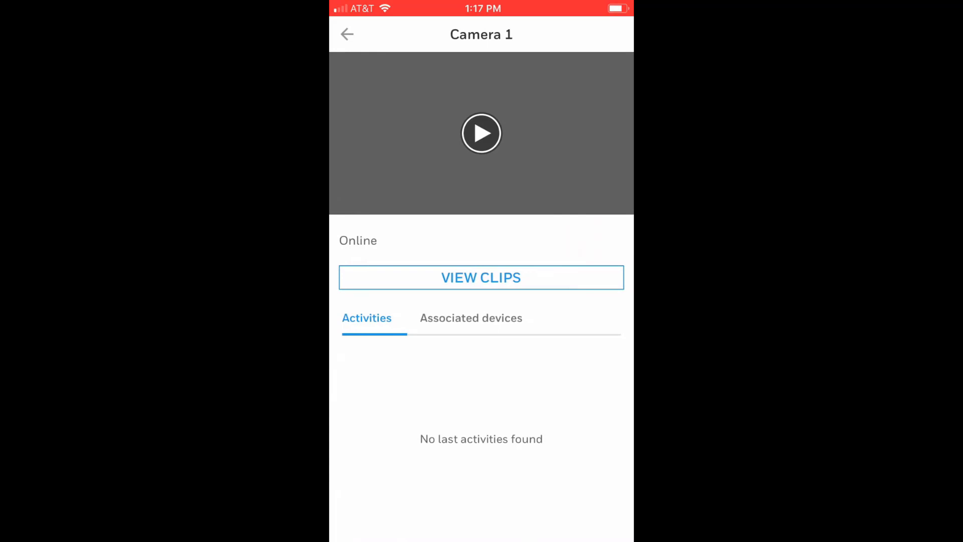
Play Camera 1's live video, then show its recorded clip list.
{"action": "left_click", "coordinate": [480, 132]}
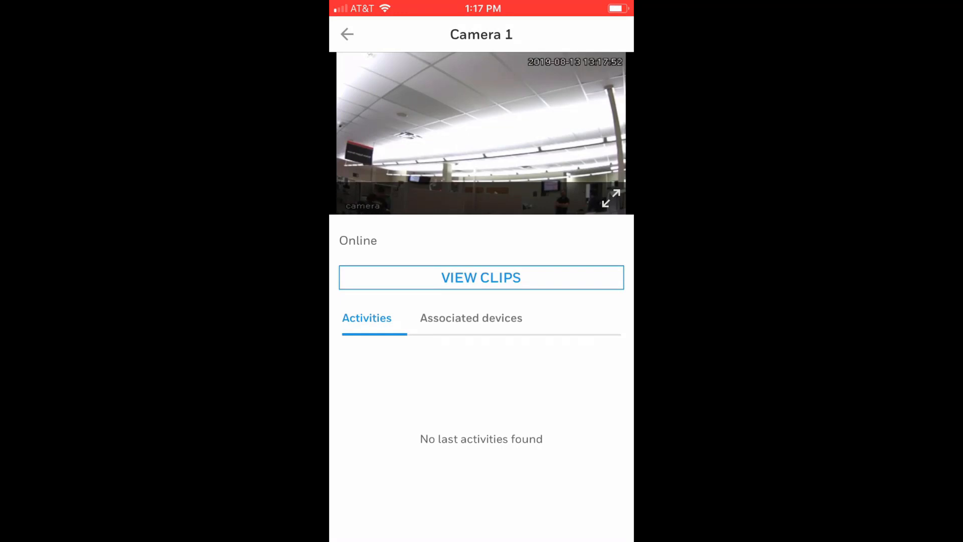
{"action": "left_click", "coordinate": [481, 277]}
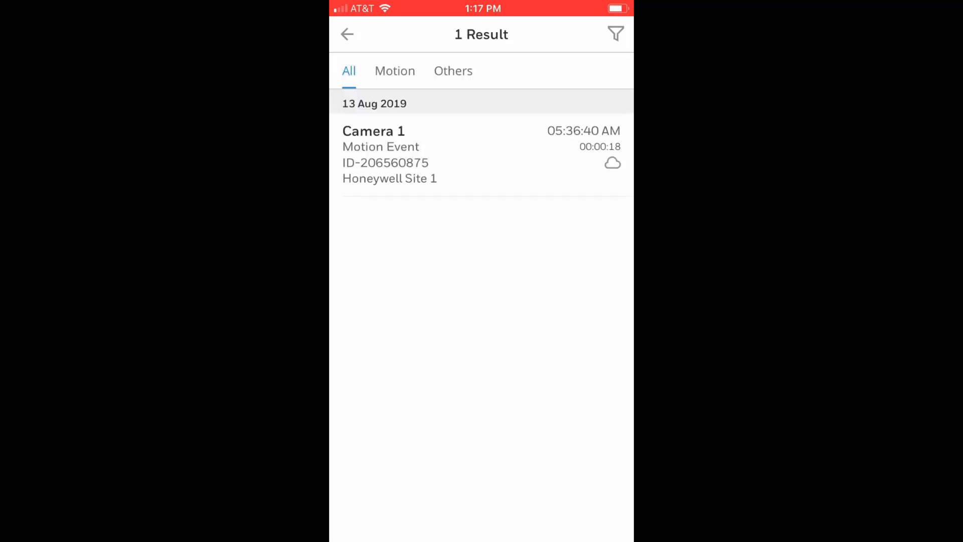
Set the clip filter's Storage to Both and apply it to Camera 1's clip list.
{"action": "left_click", "coordinate": [615, 34]}
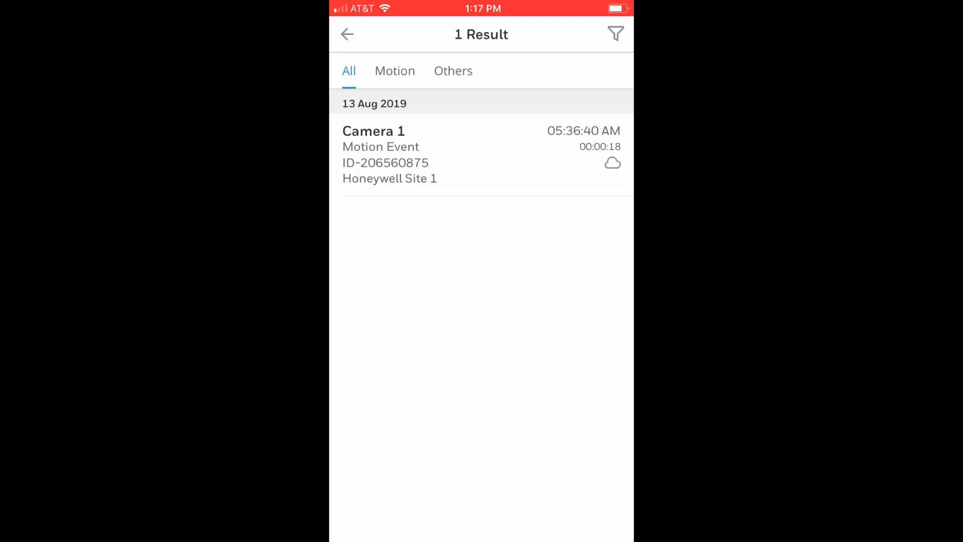
{"action": "left_click", "coordinate": [615, 34]}
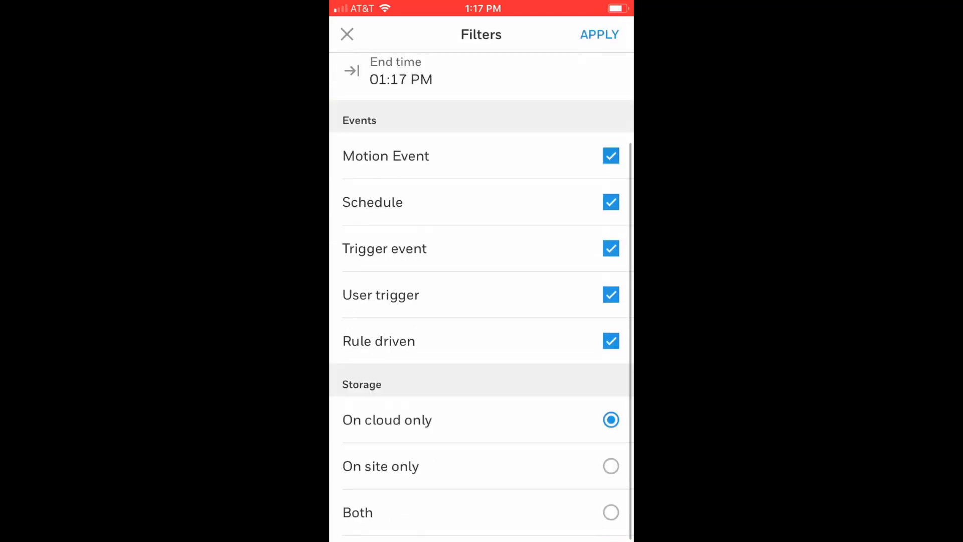
{"action": "left_click", "coordinate": [611, 518]}
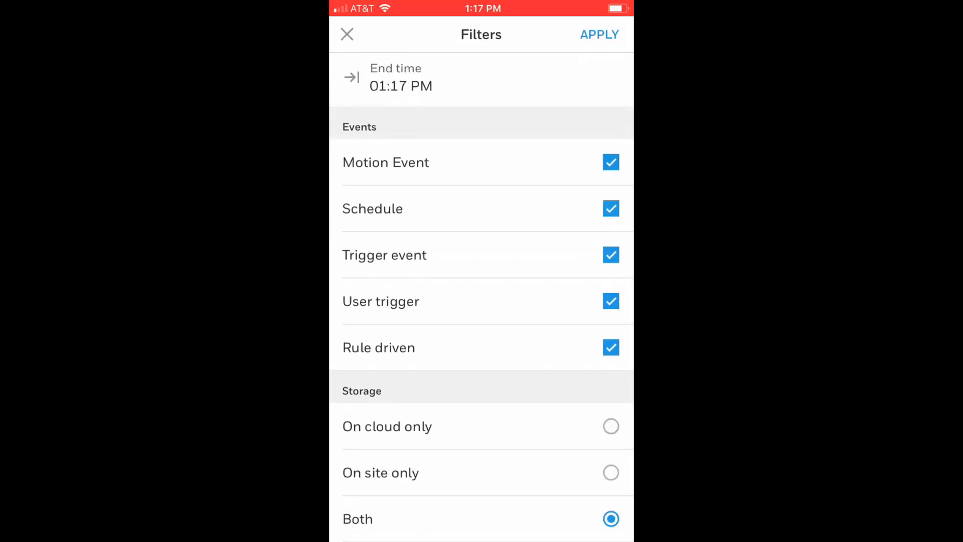
{"action": "left_click", "coordinate": [599, 34]}
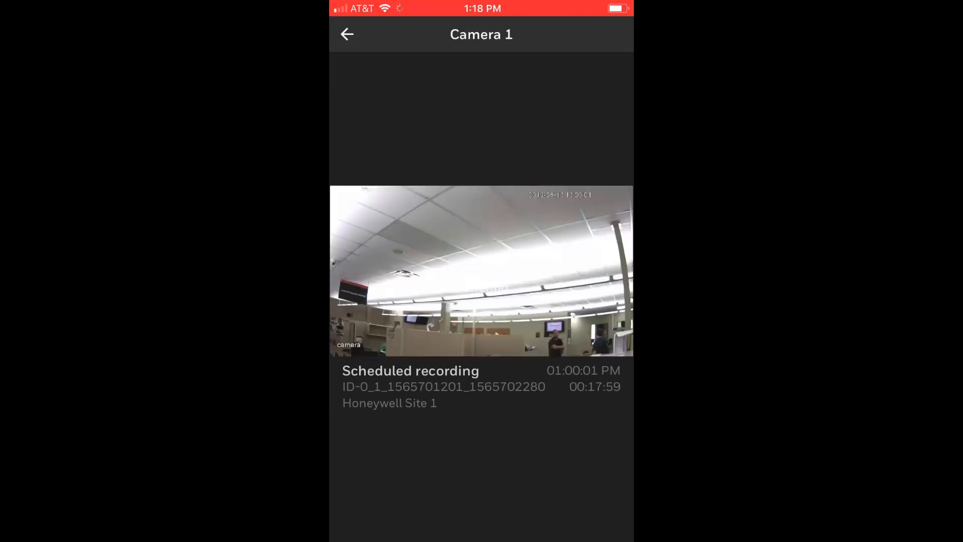
Exit the clip playback and go back to the Honeywell Site 1 overview.
{"action": "left_click", "coordinate": [481, 270]}
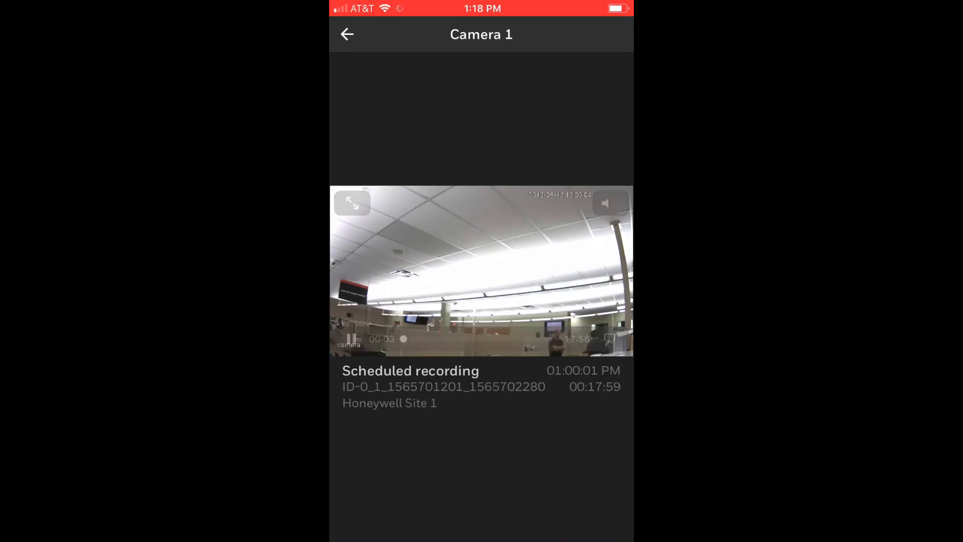
{"action": "left_click", "coordinate": [346, 34]}
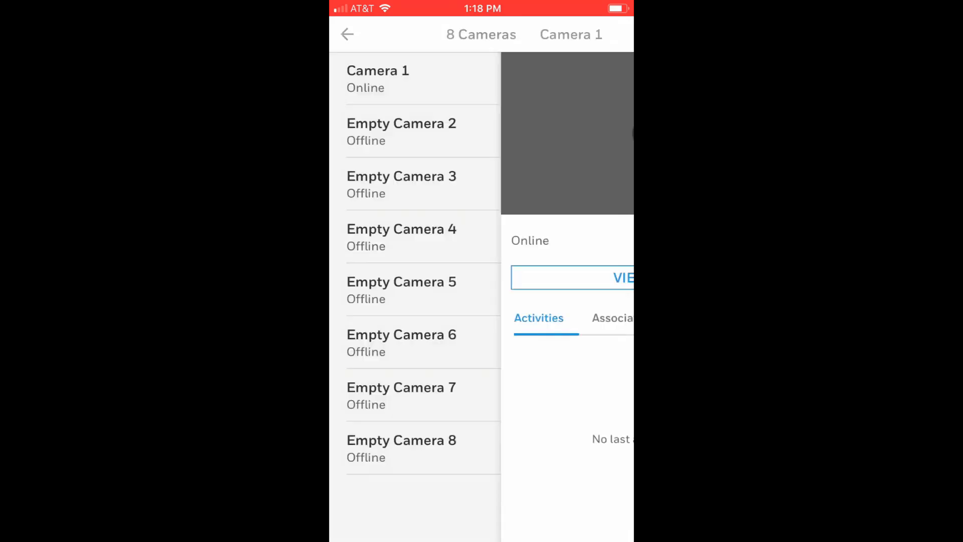
{"action": "left_click", "coordinate": [347, 34]}
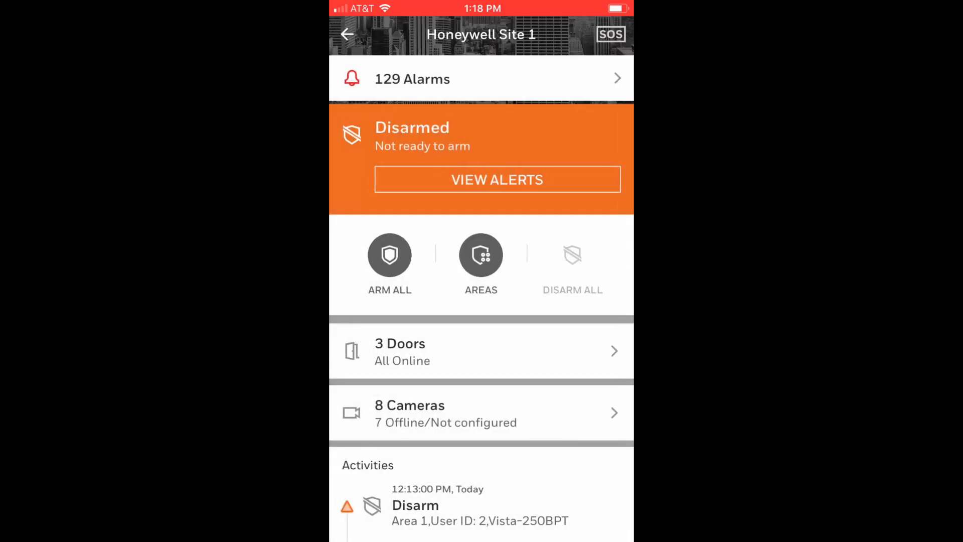
Run a clip search for Honeywell Site 1's Camera 1, returning one 13 Aug 2019 motion event.
{"action": "left_click", "coordinate": [347, 34]}
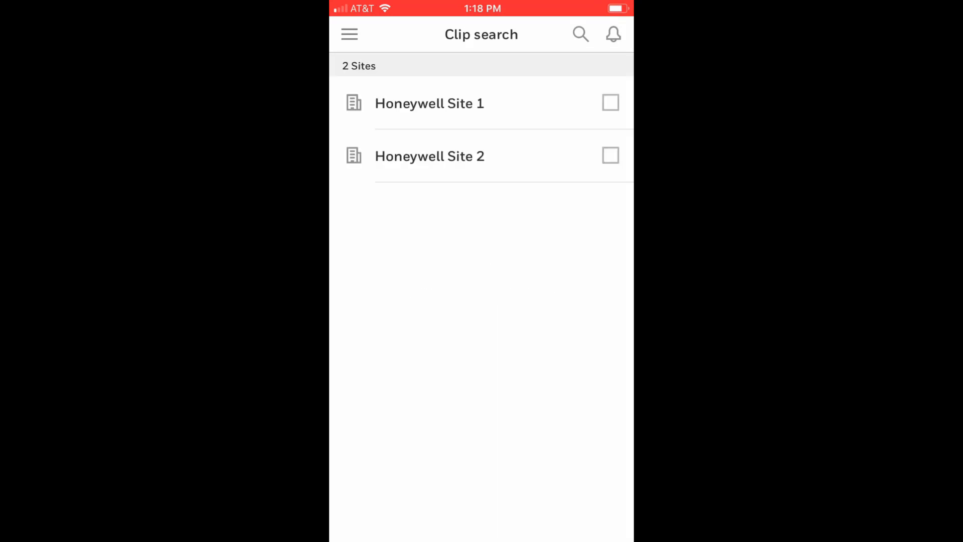
{"action": "left_click", "coordinate": [611, 102]}
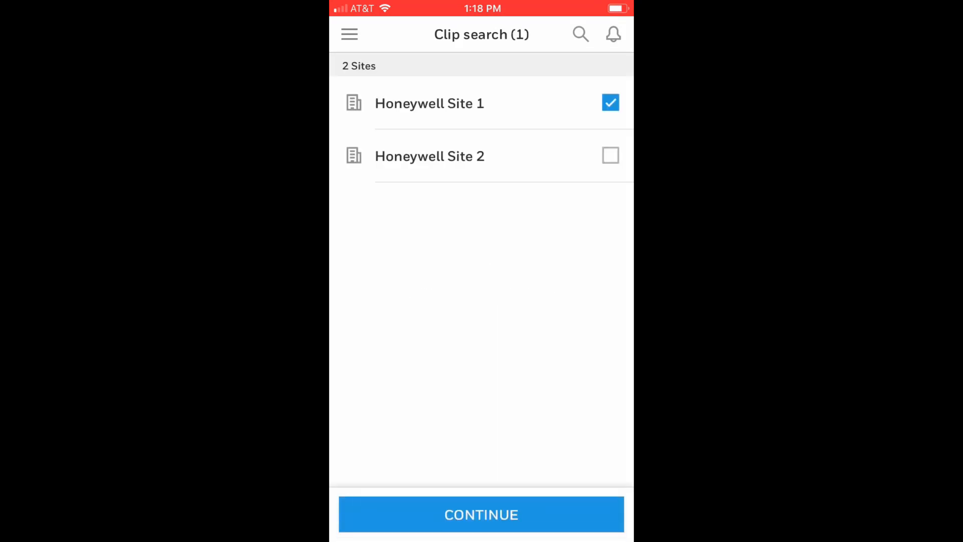
{"action": "left_click", "coordinate": [481, 514]}
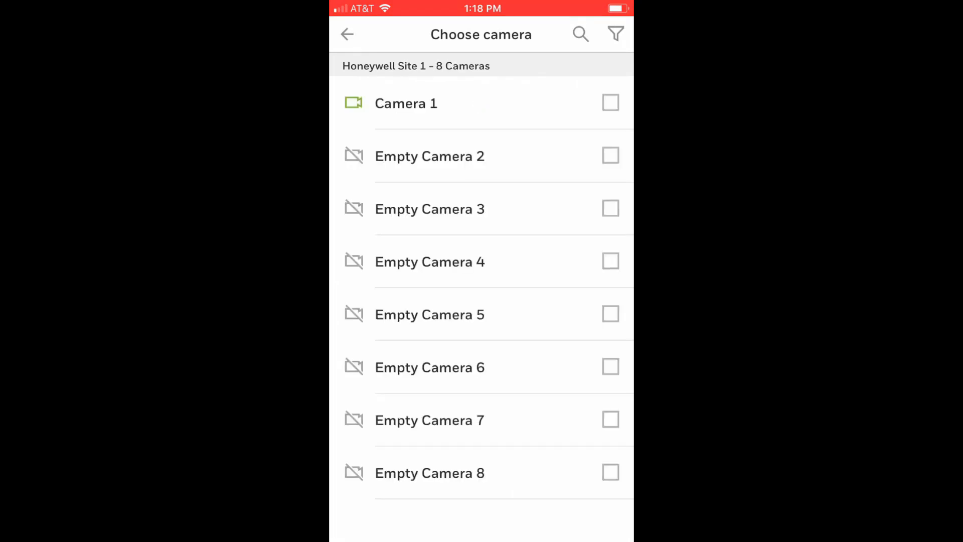
{"action": "left_click", "coordinate": [611, 102]}
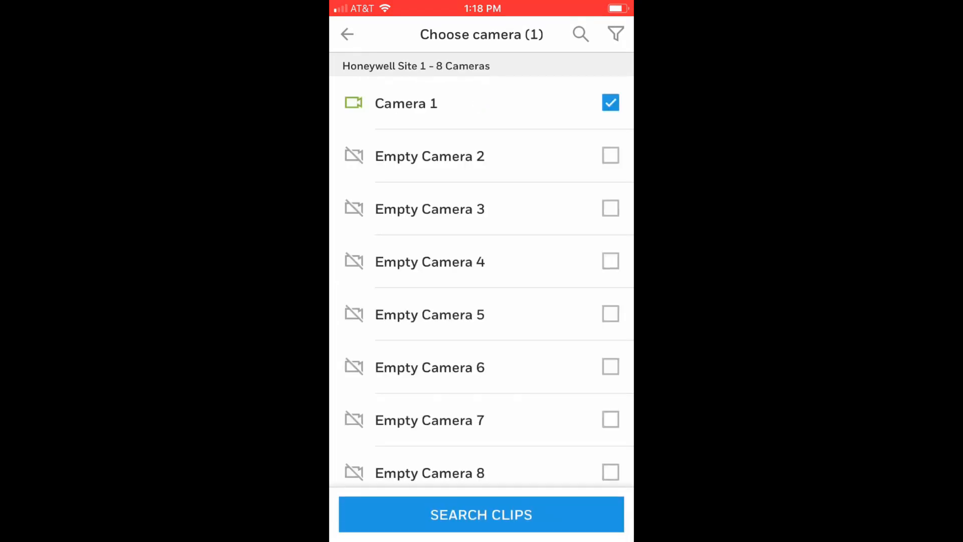
{"action": "left_click", "coordinate": [480, 515]}
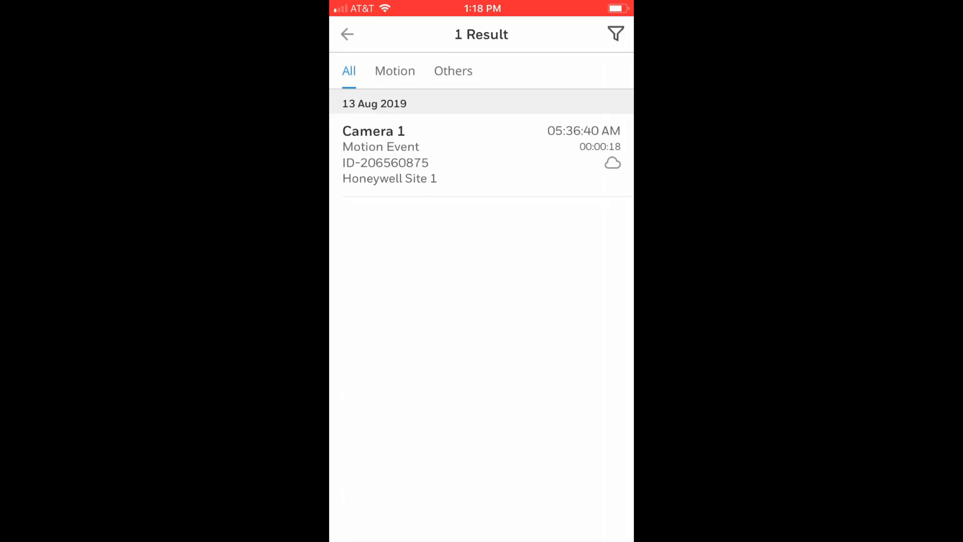
Set the search filter's Storage to Both, play the 12:00 PM clip, and return to the seven results.
{"action": "left_click", "coordinate": [616, 34]}
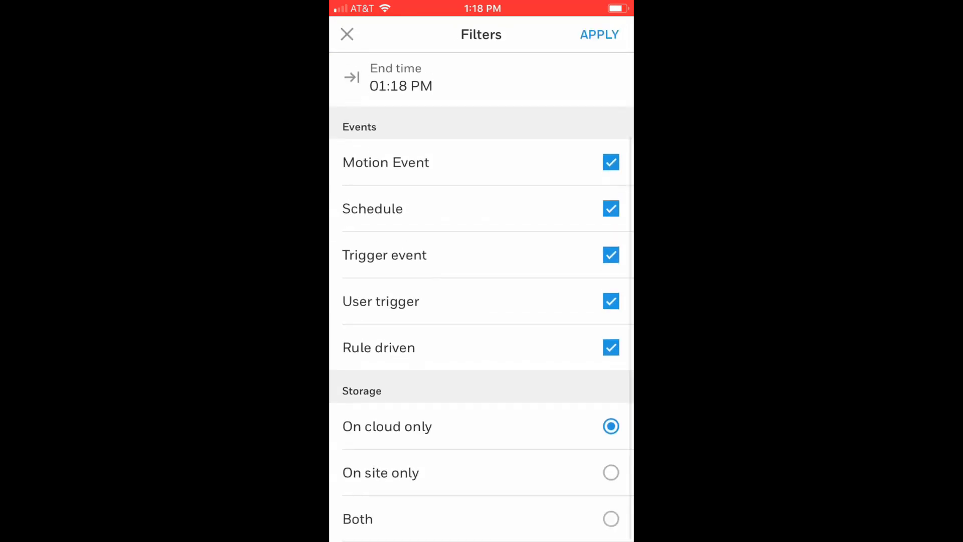
{"action": "left_click", "coordinate": [601, 34]}
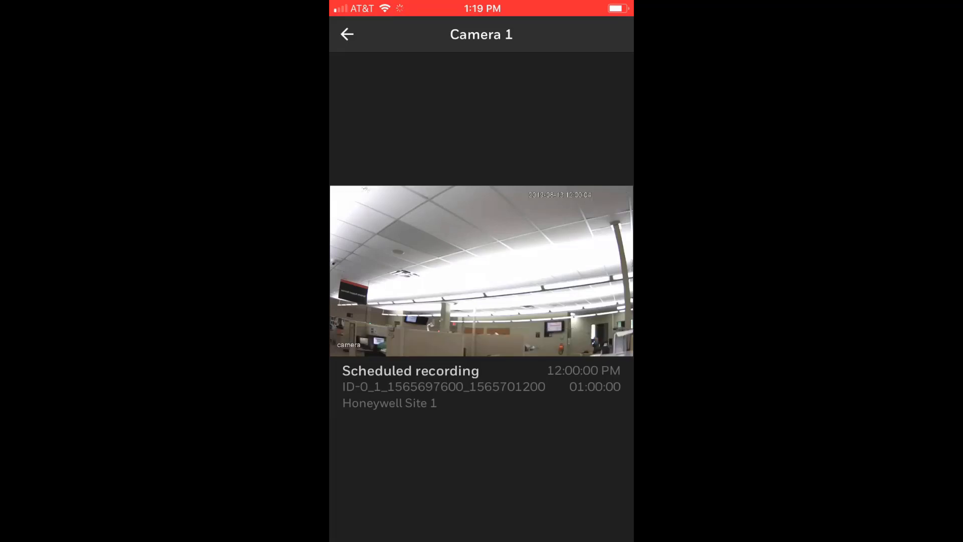
{"action": "left_click", "coordinate": [346, 34]}
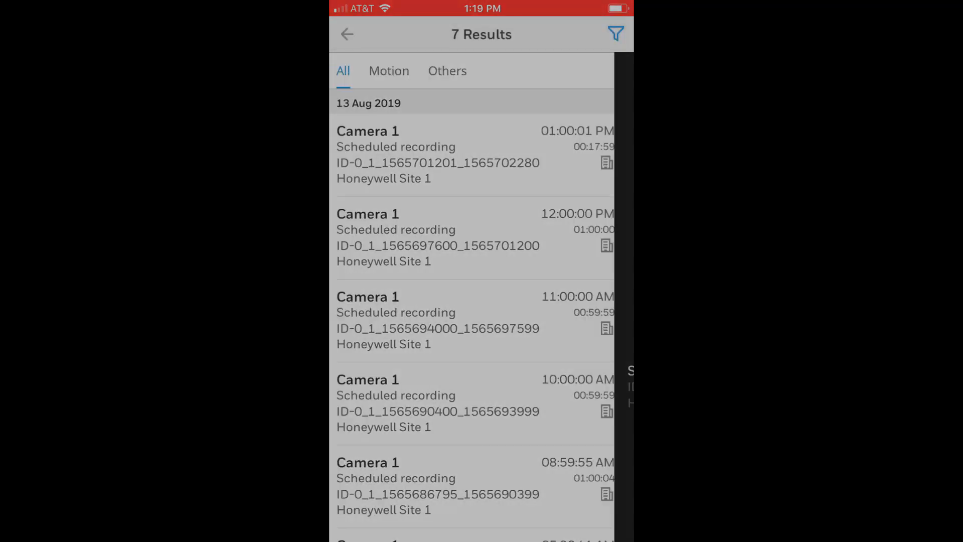